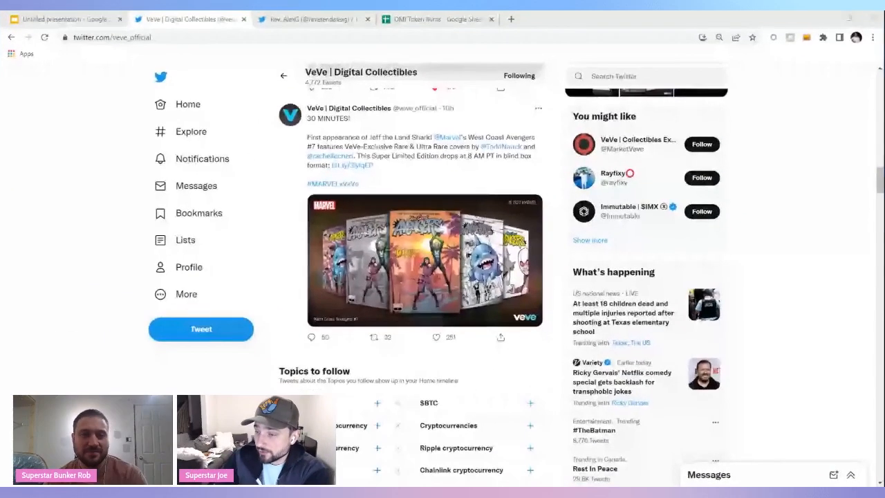
# View the West Coast Avengers #7 covers from VeVe's '30 MINUTES!' tweet full-size.
pyautogui.click(424, 260)
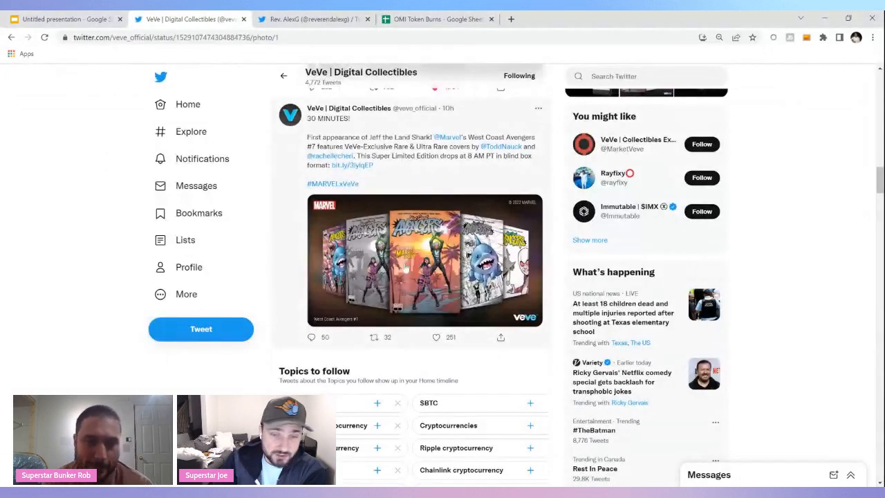
pyautogui.click(425, 260)
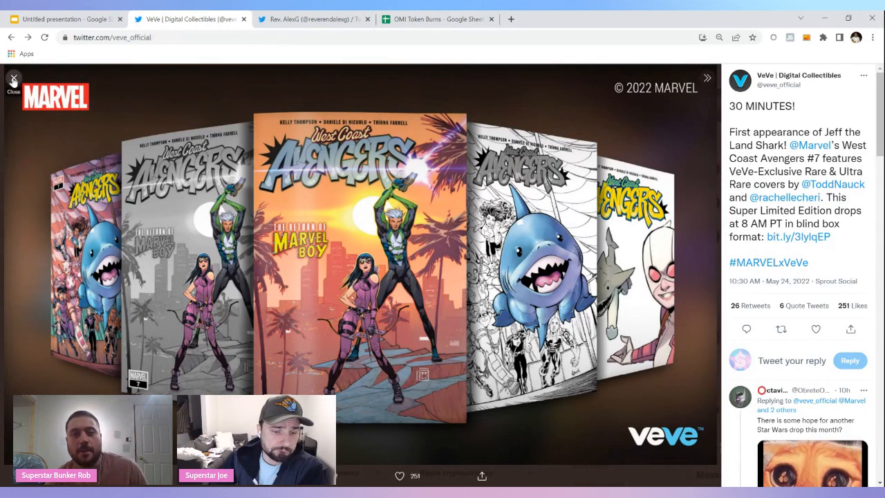
# Leave the cover image and play VeVe's Star Wars Celebration promo video on the profile feed.
pyautogui.click(14, 79)
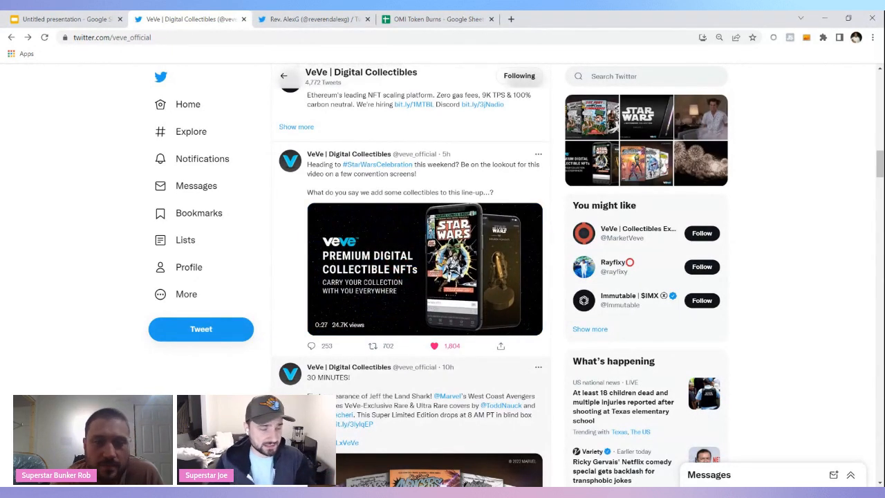
pyautogui.click(426, 268)
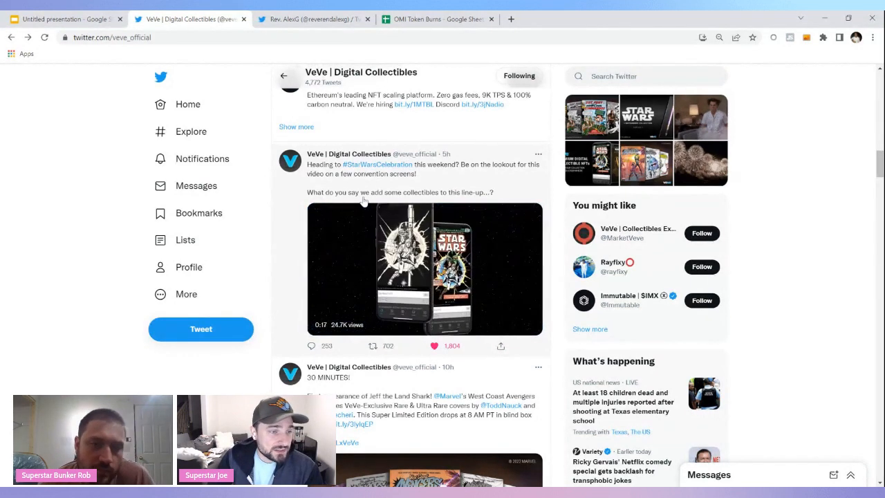
pyautogui.click(425, 268)
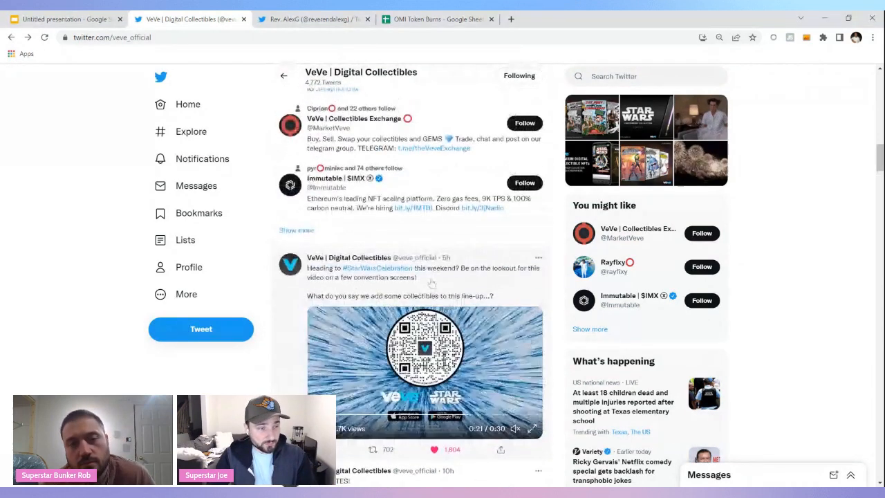
# Replay the Celebration promo and scroll the VeVe feed to the Lightsabers Collection Series 1 tweet.
pyautogui.scroll(-3)
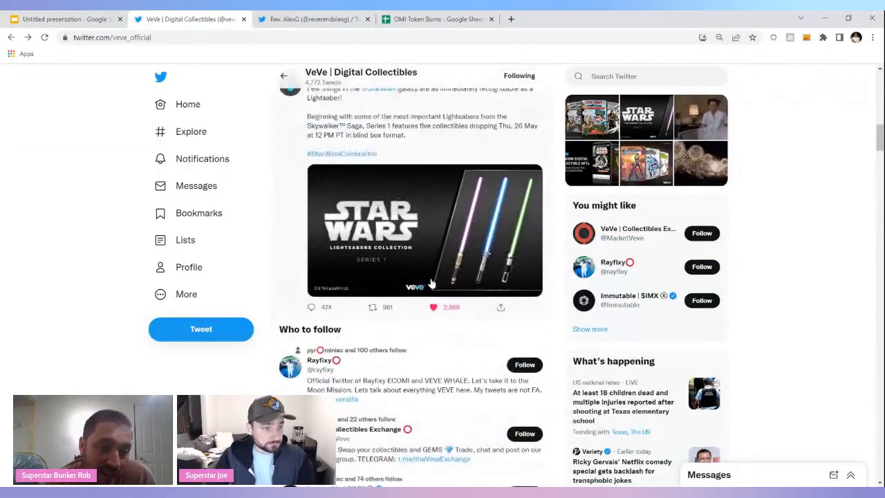
pyautogui.scroll(-3)
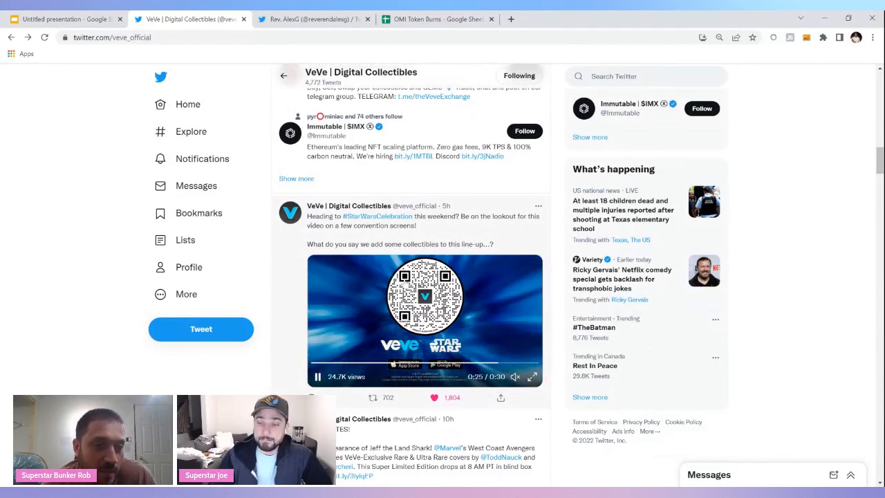
pyautogui.scroll(-3)
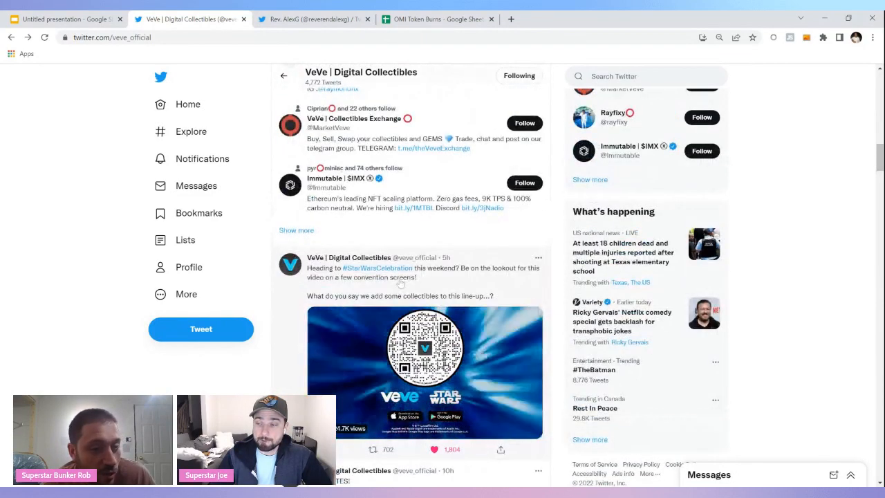
pyautogui.click(425, 359)
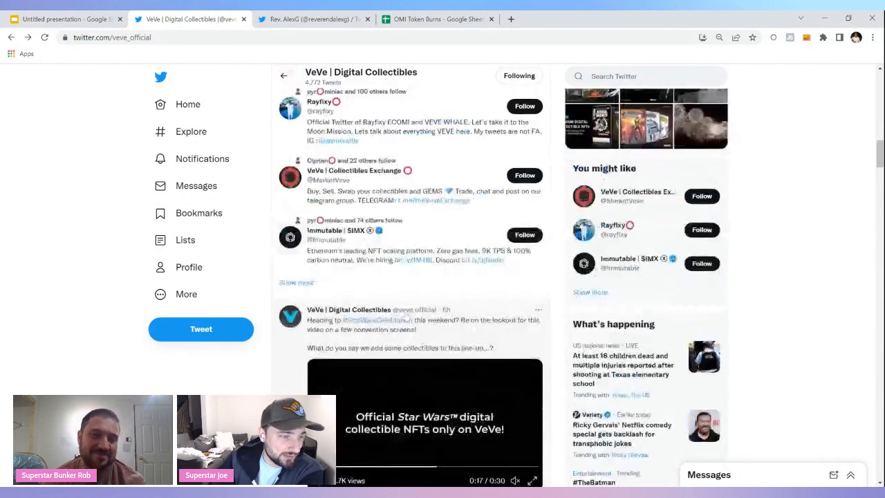
pyautogui.scroll(-3)
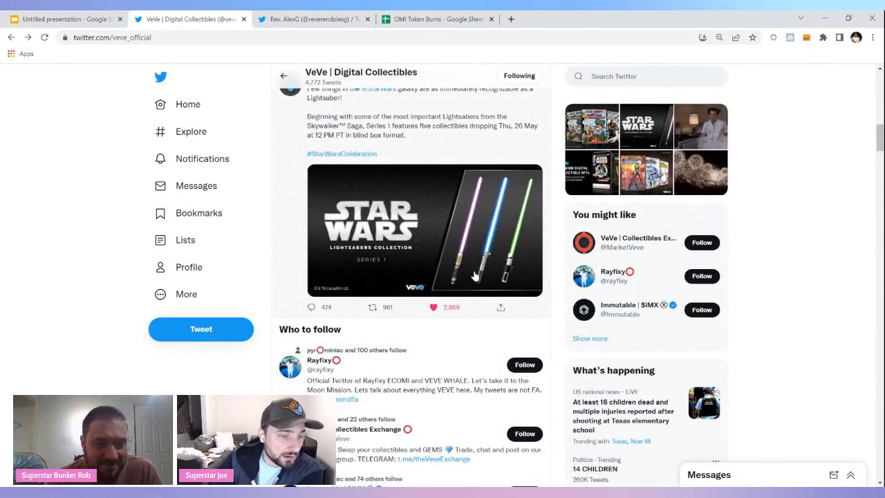
pyautogui.scroll(-3)
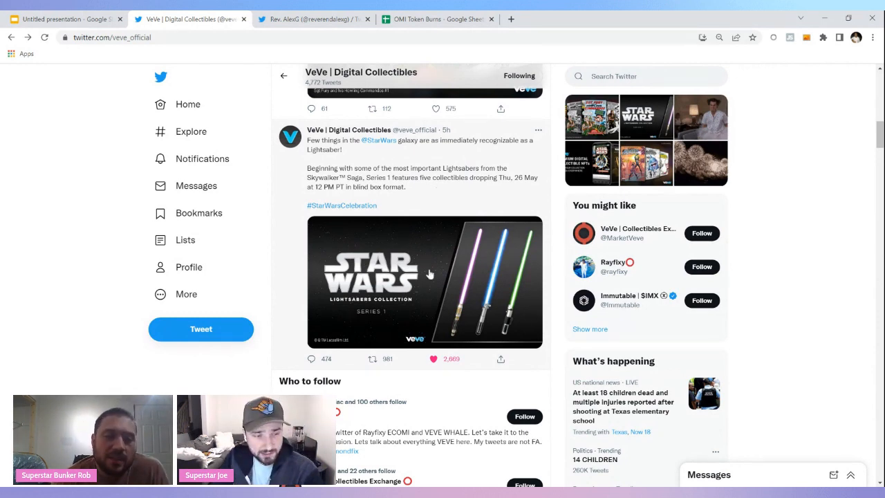
pyautogui.click(423, 282)
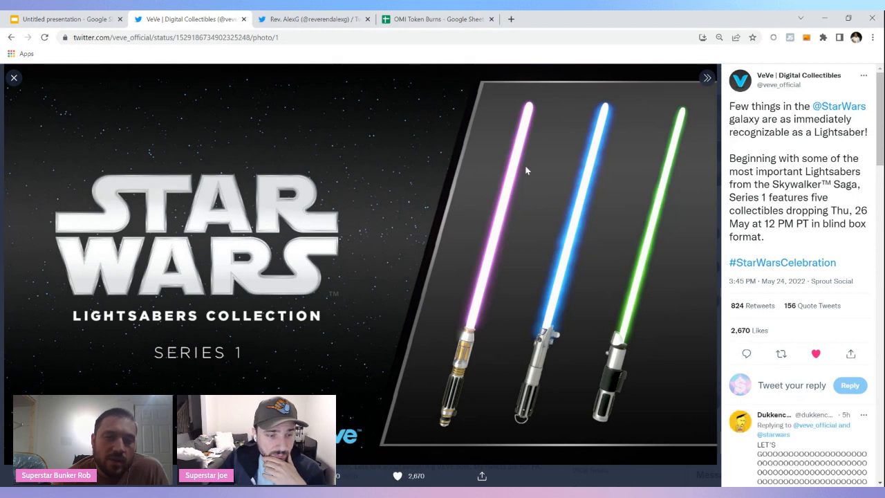
pyautogui.moveTo(680, 163)
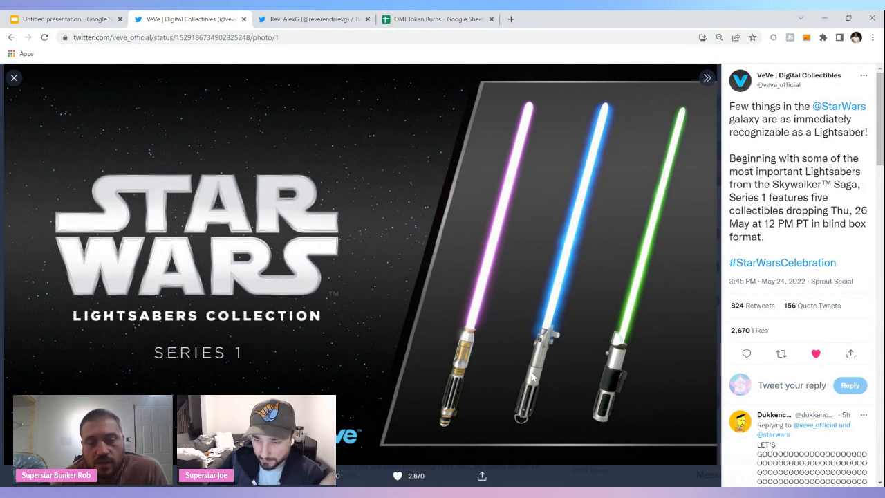
pyautogui.moveTo(445, 382)
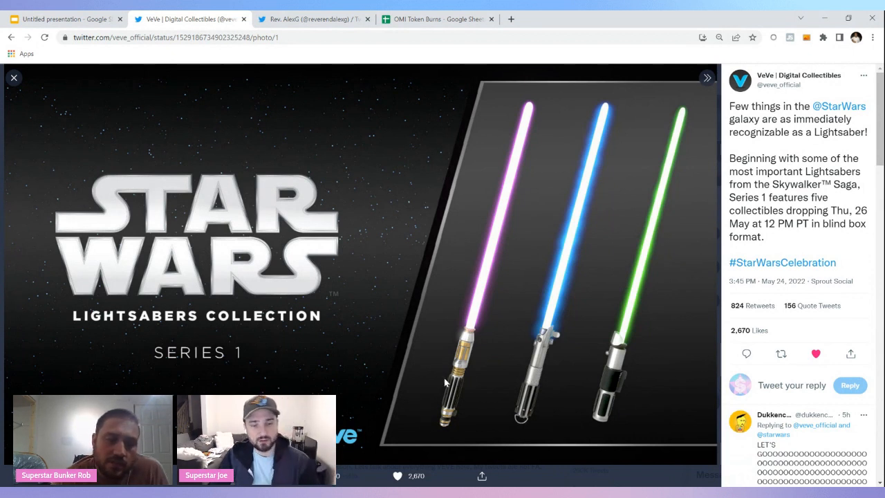
pyautogui.scroll(-3)
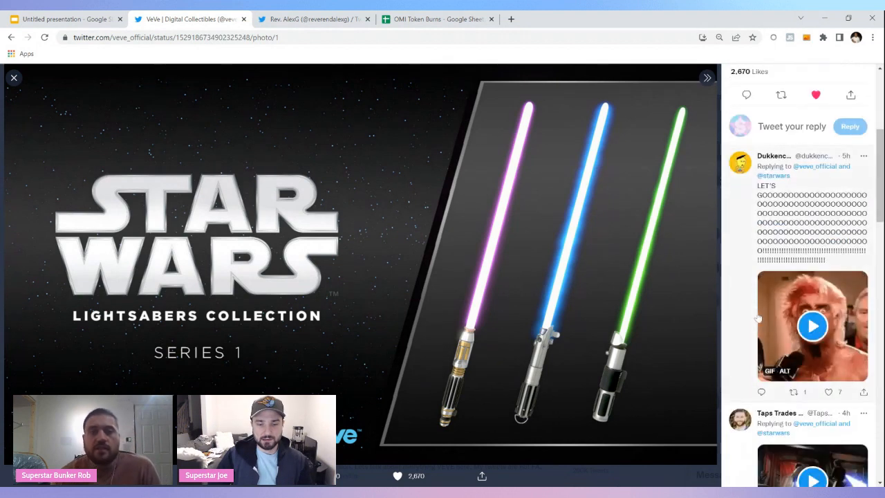
pyautogui.scroll(-3)
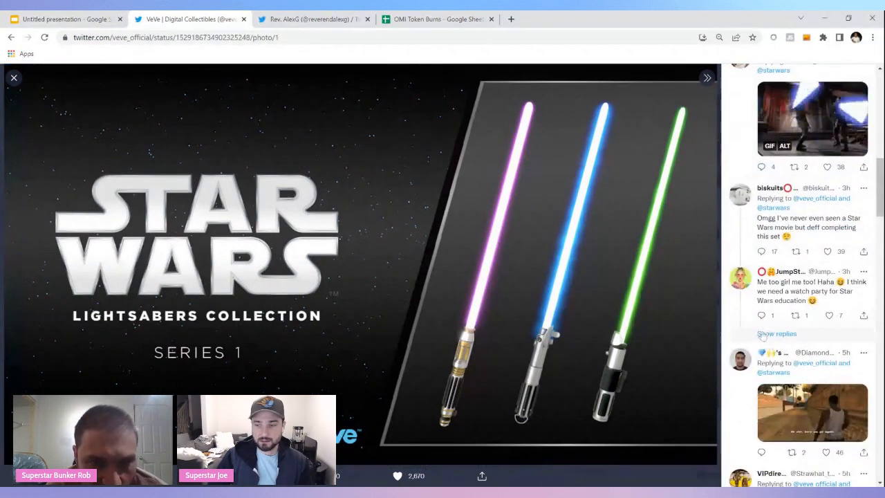
pyautogui.scroll(-3)
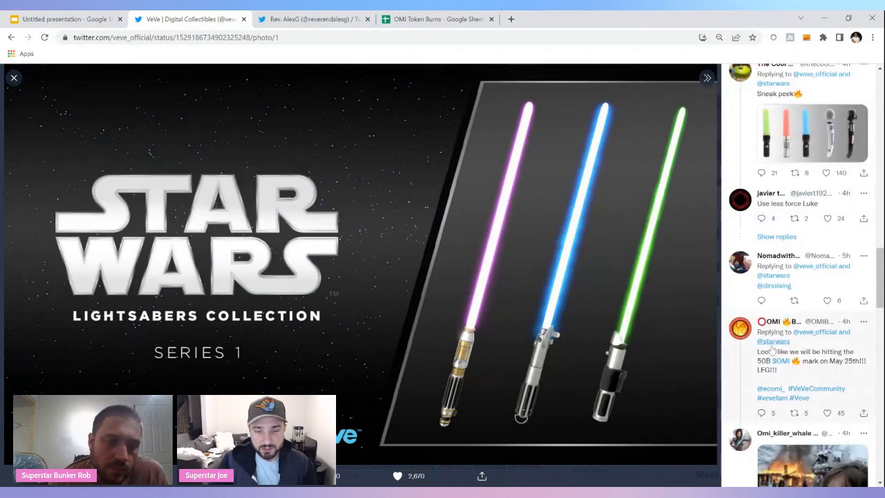
pyautogui.scroll(-3)
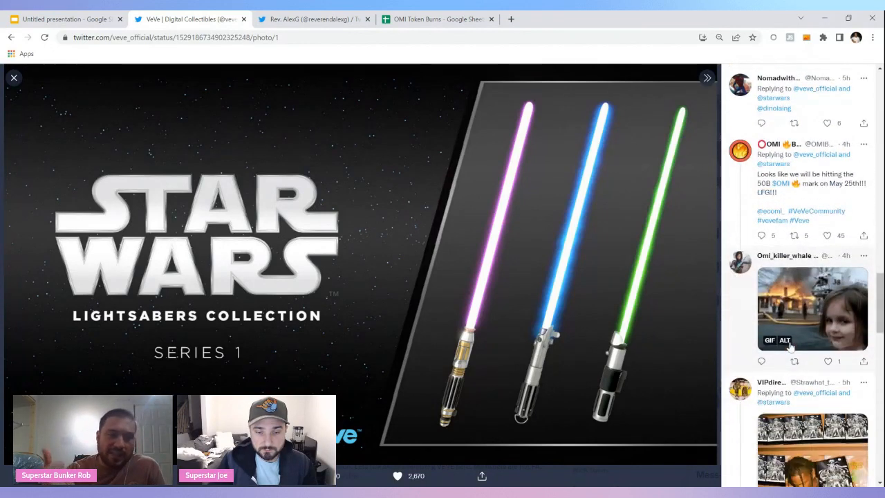
pyautogui.scroll(-3)
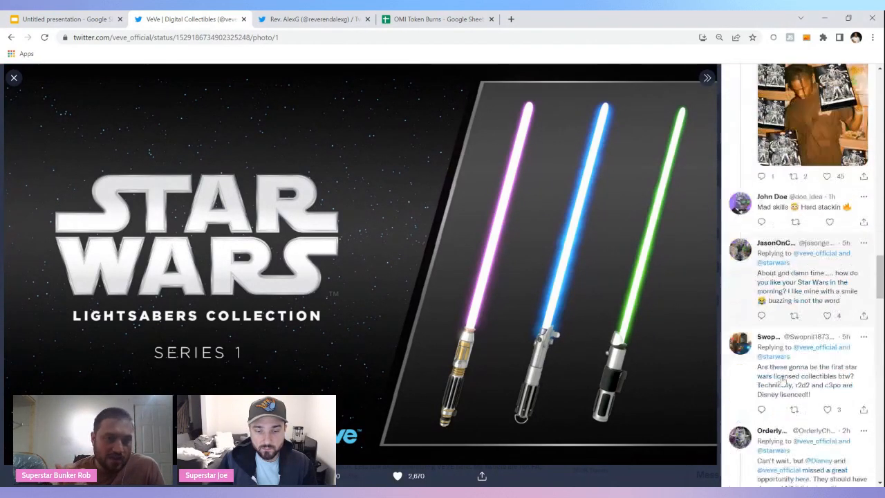
pyautogui.scroll(-3)
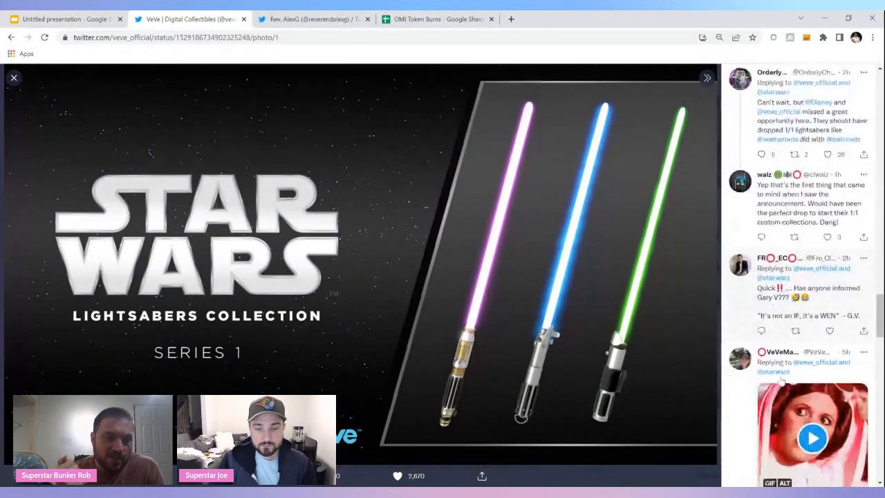
pyautogui.scroll(-3)
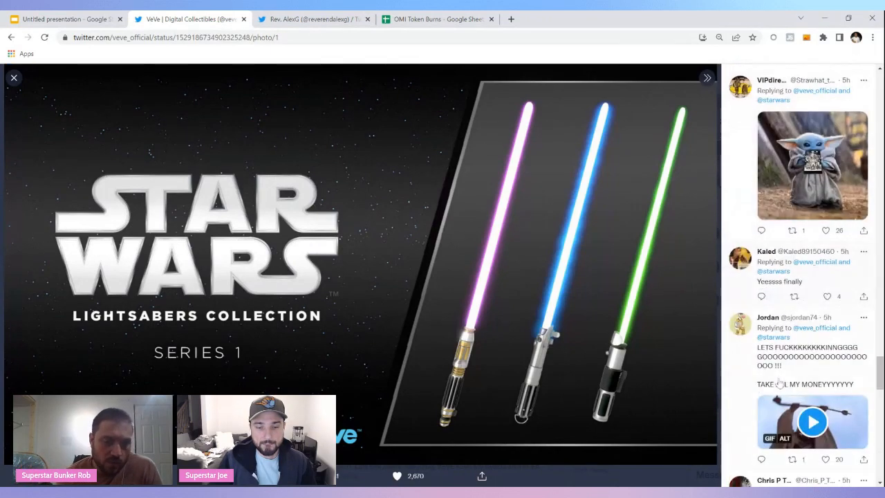
pyautogui.scroll(-3)
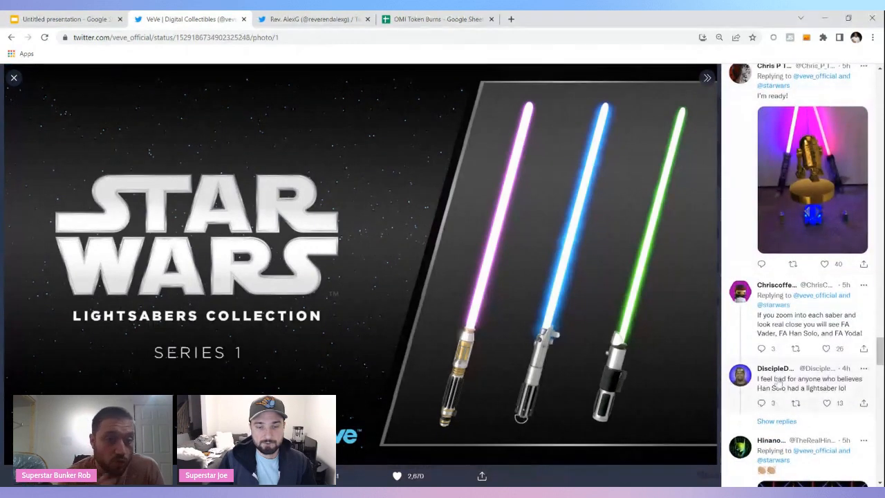
pyautogui.scroll(-3)
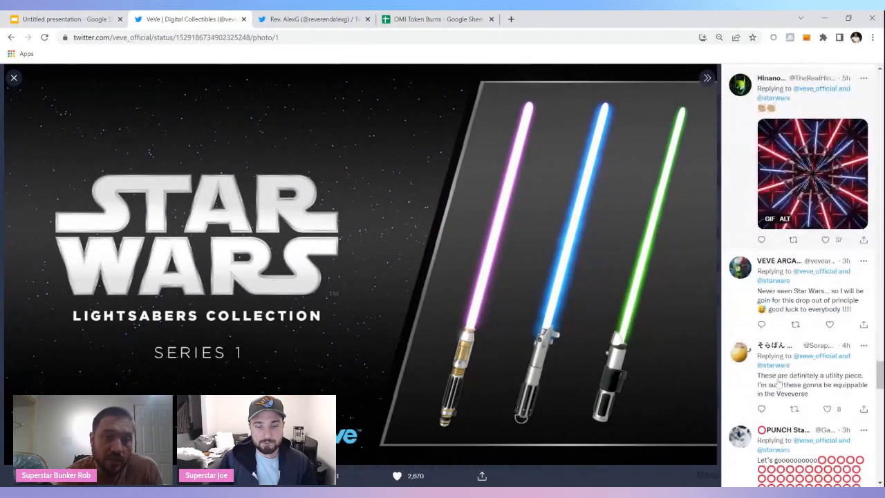
pyautogui.scroll(-3)
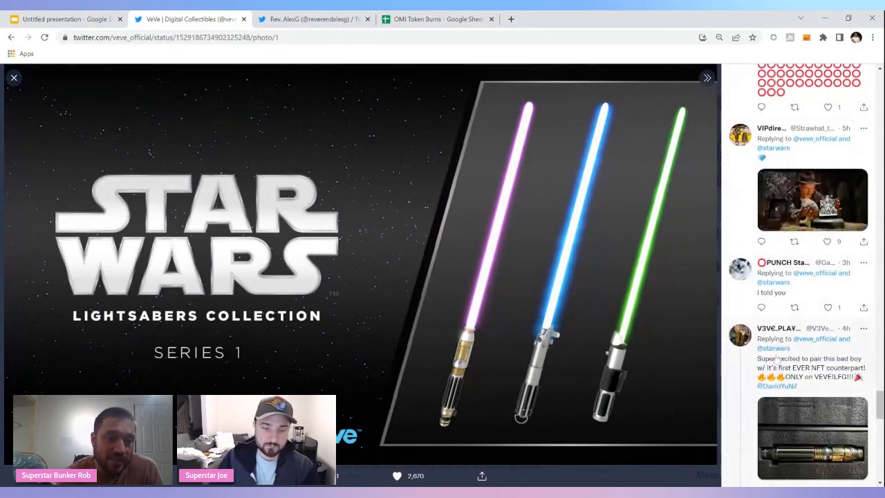
pyautogui.scroll(-3)
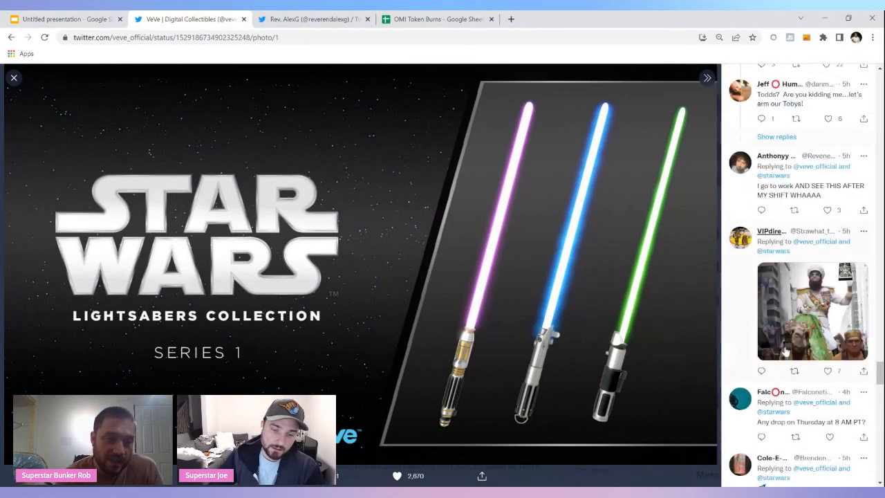
pyautogui.scroll(-3)
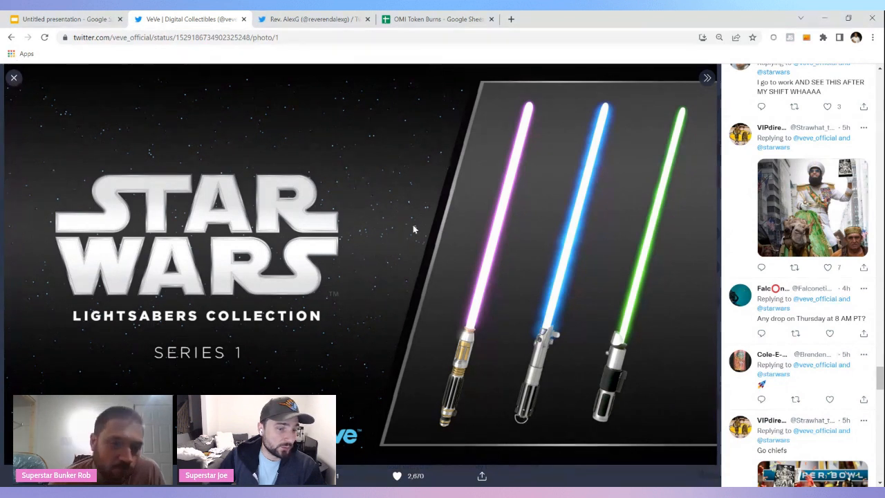
pyautogui.moveTo(526, 210)
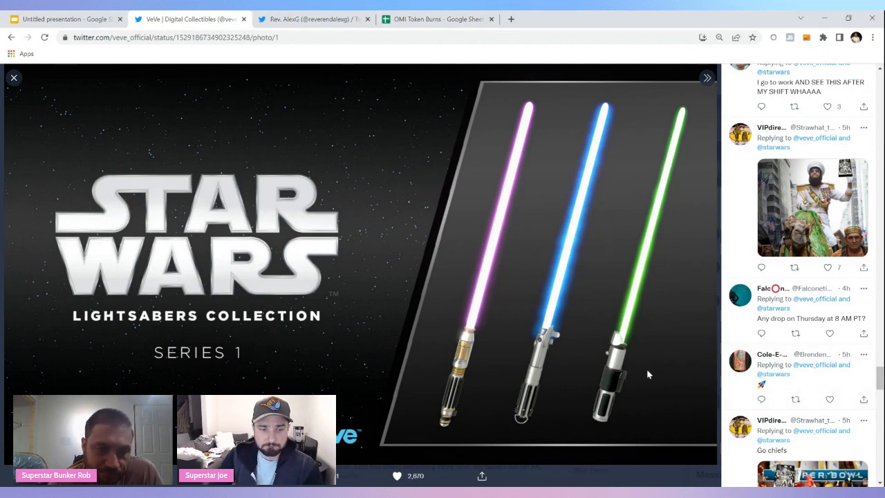
pyautogui.moveTo(442, 262)
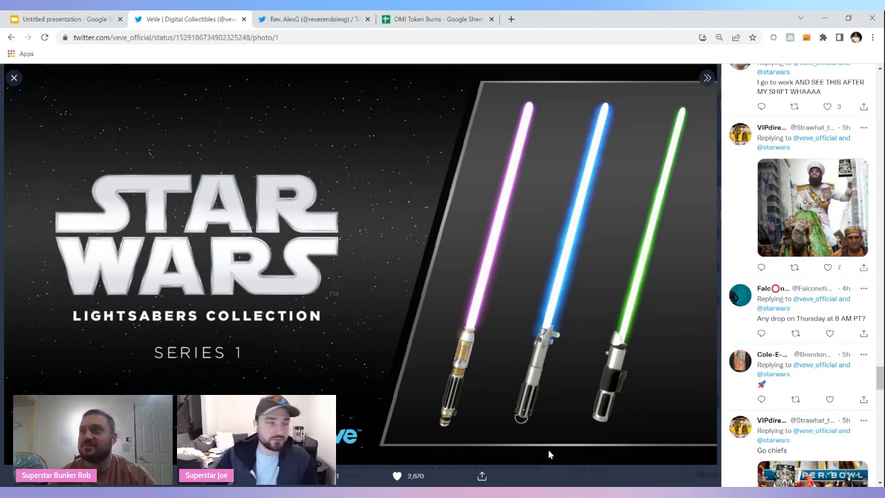
# Close the enlarged lightsaber photo and scroll further down the VeVe profile feed.
pyautogui.click(14, 78)
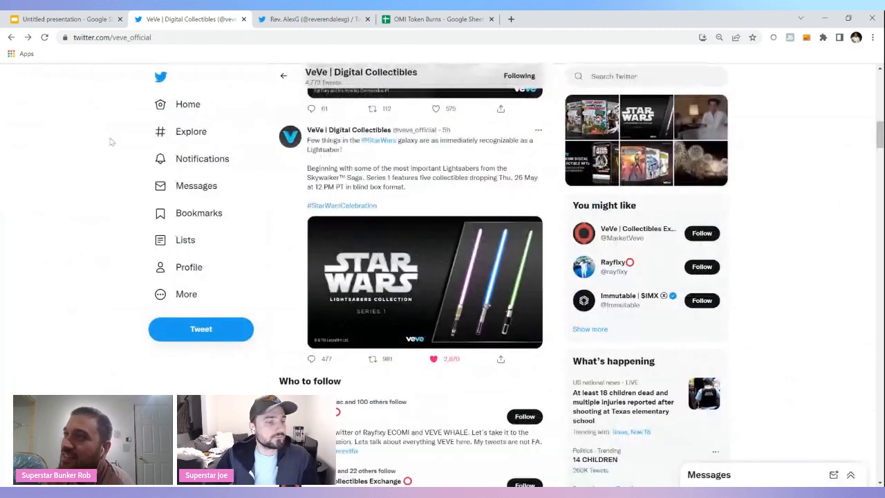
pyautogui.scroll(-3)
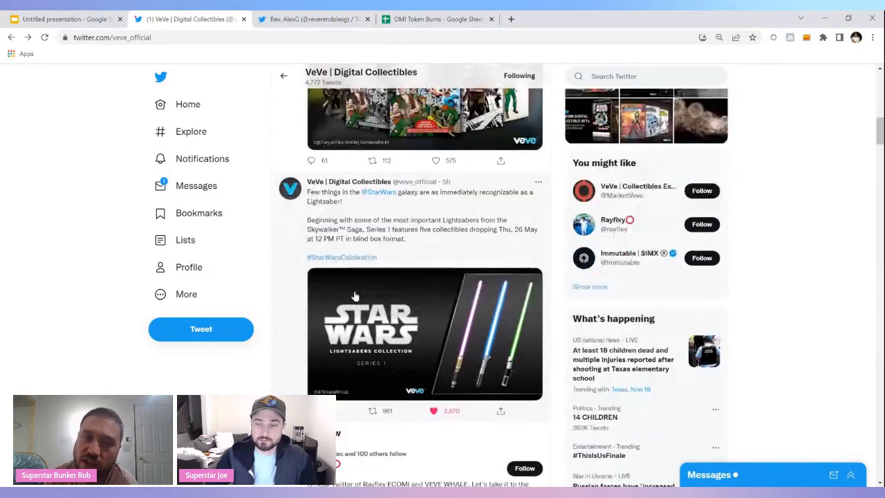
pyautogui.scroll(-3)
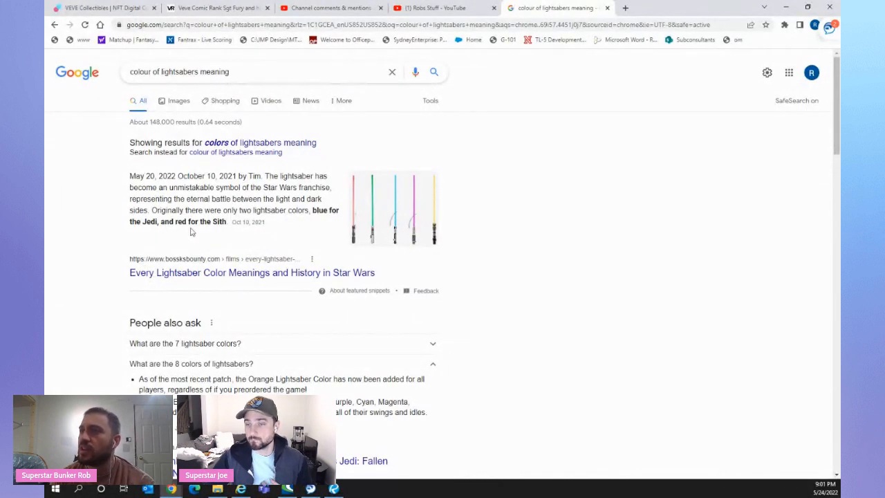
# Scroll the Google results for 'colour of lightsabers meaning' to the featured snippet.
pyautogui.scroll(-3)
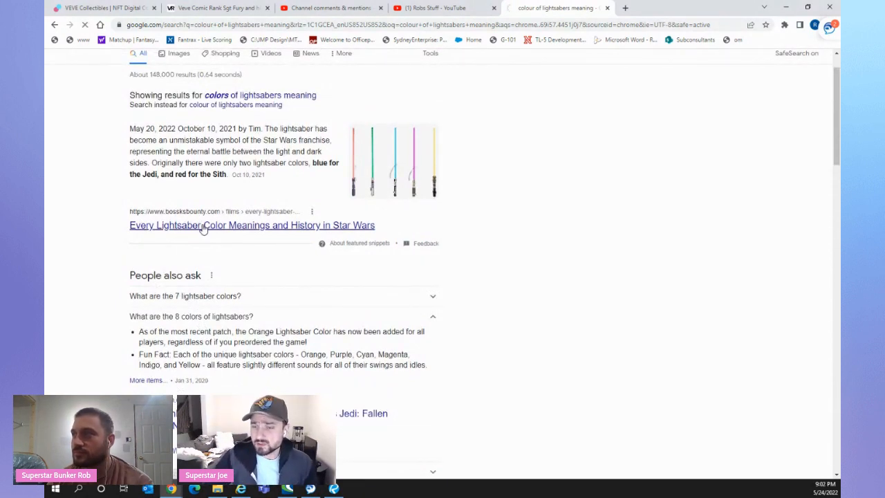
# Read Bossk's Bounty 'Every Lightsaber Color' article from Indigo through Yellow, White, Magenta and Orange to Purple.
pyautogui.click(252, 224)
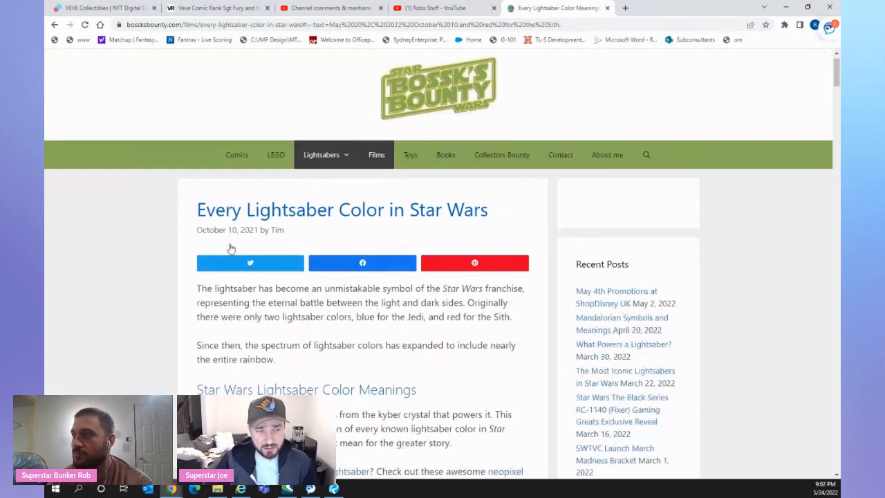
pyautogui.scroll(-3)
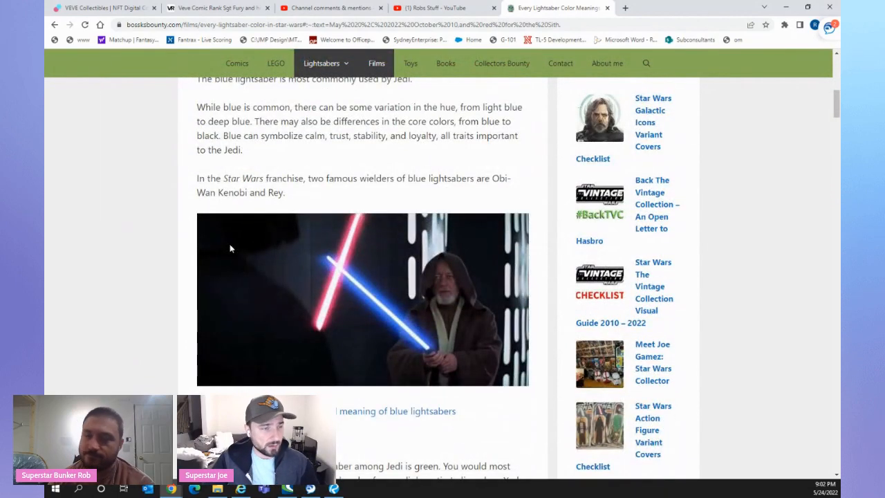
pyautogui.scroll(-3)
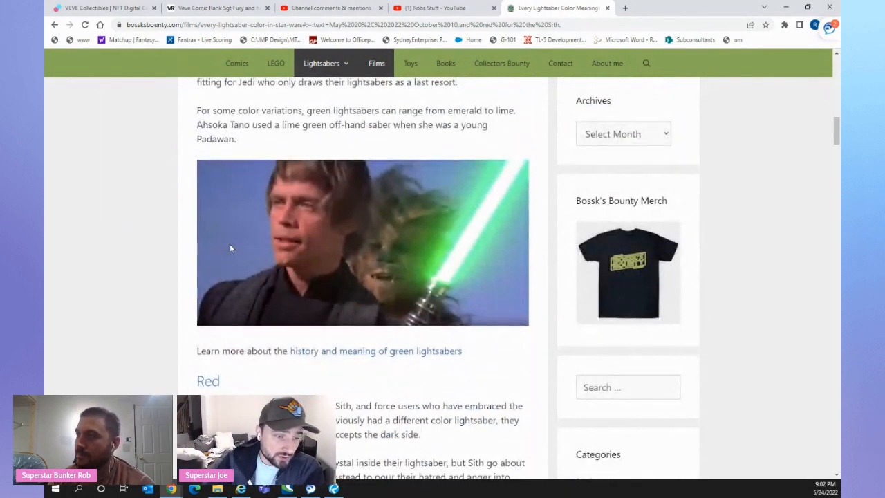
pyautogui.scroll(-3)
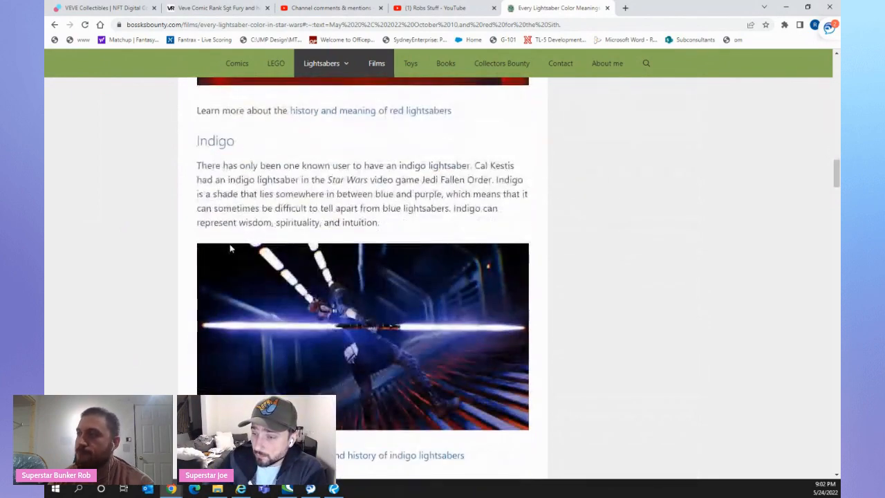
pyautogui.scroll(-3)
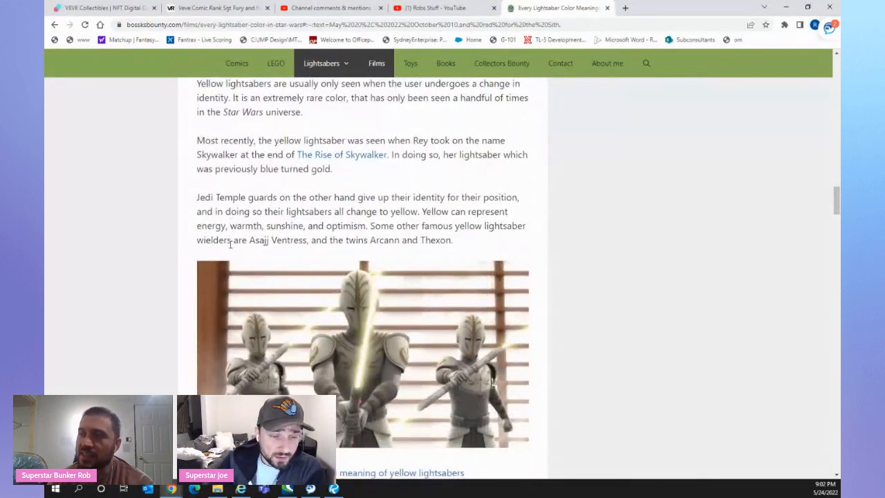
pyautogui.scroll(-3)
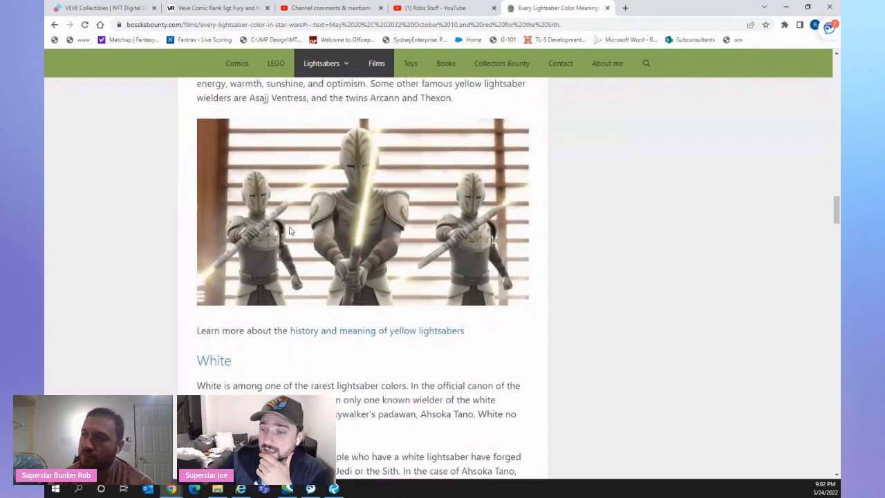
pyautogui.scroll(-3)
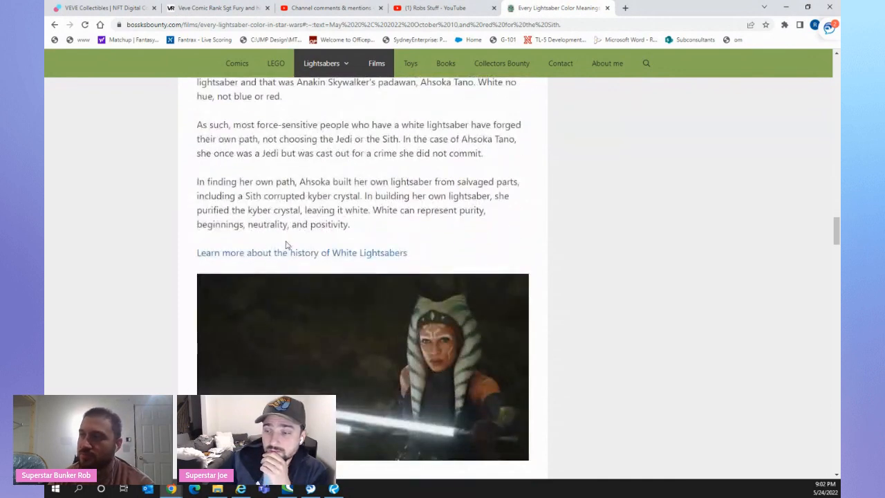
pyautogui.scroll(-3)
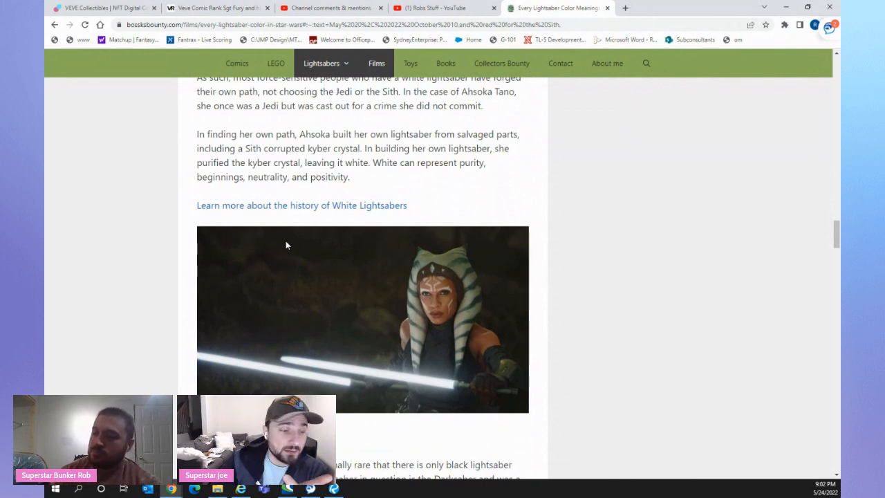
pyautogui.scroll(-3)
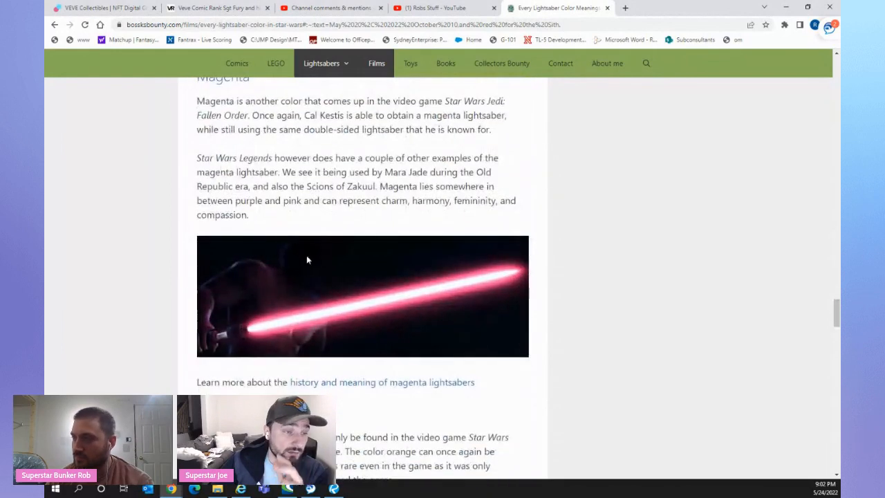
pyautogui.scroll(3)
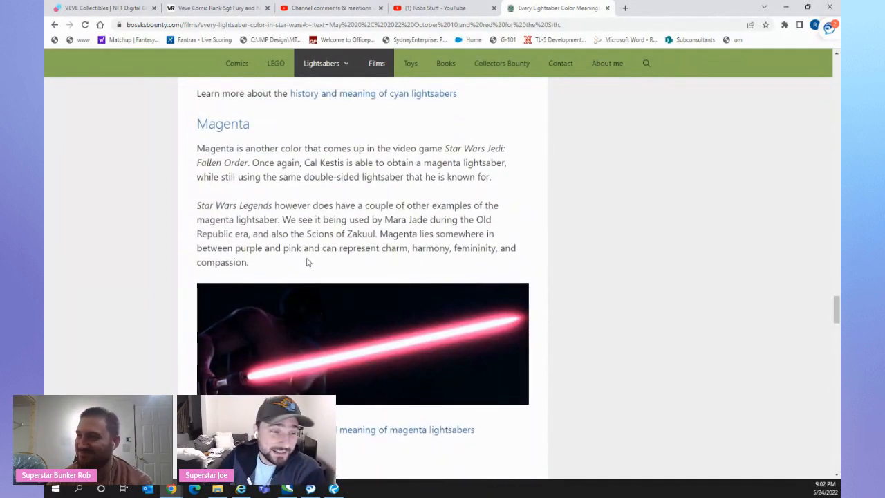
pyautogui.scroll(-3)
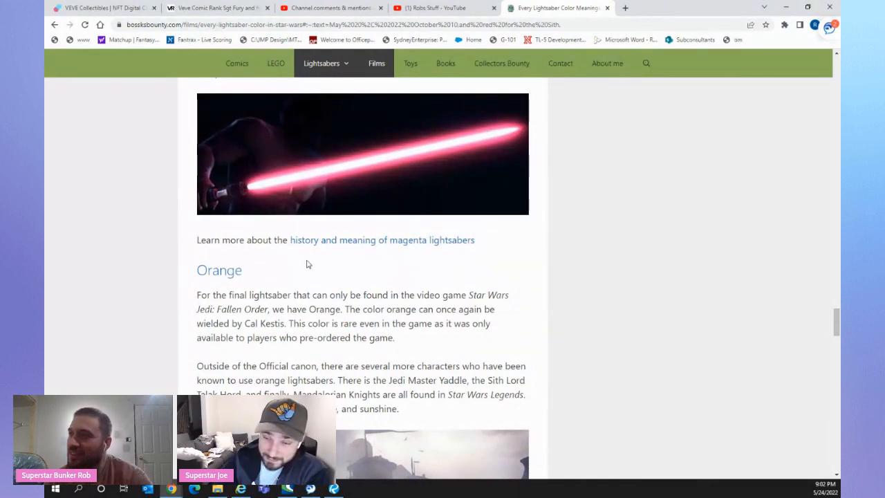
pyautogui.scroll(-3)
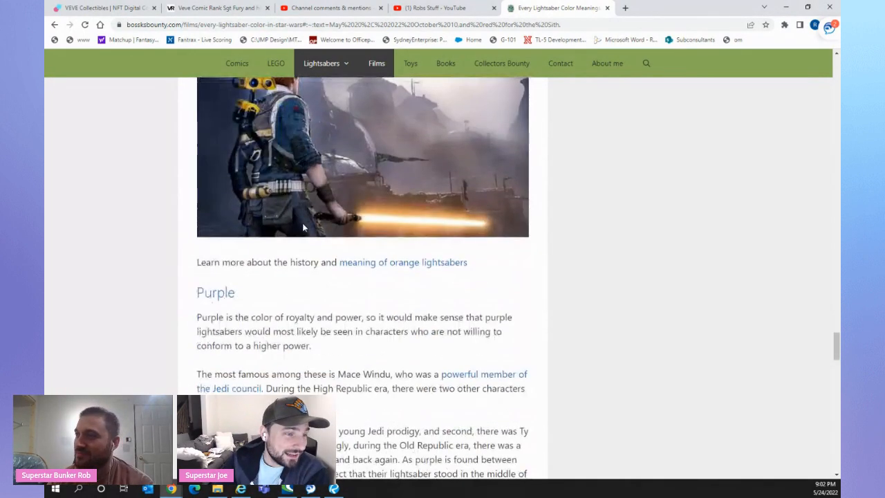
pyautogui.scroll(-3)
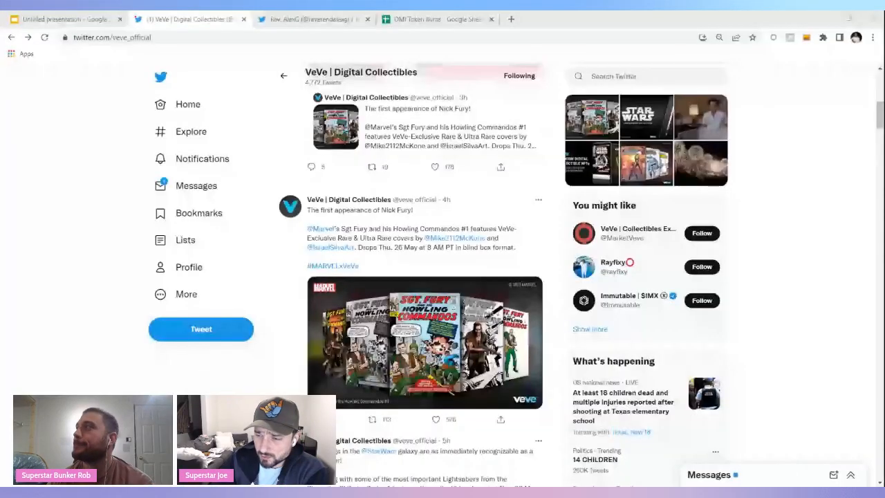
pyautogui.click(426, 343)
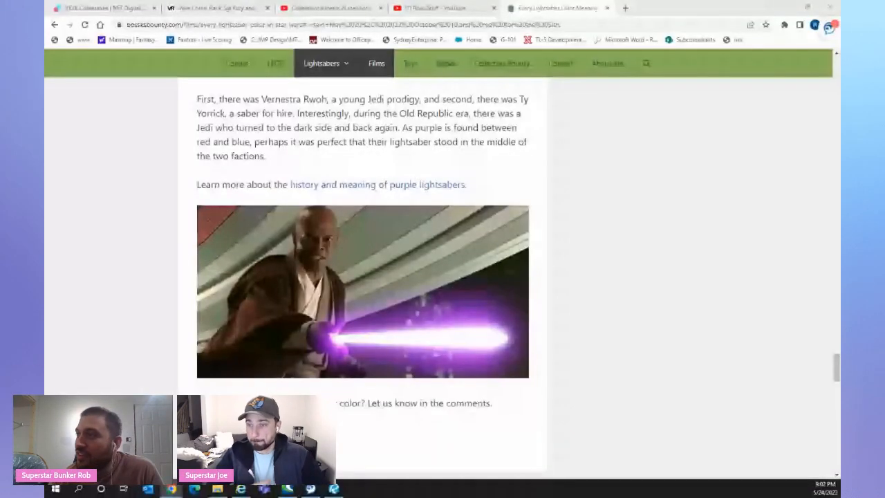
pyautogui.click(218, 9)
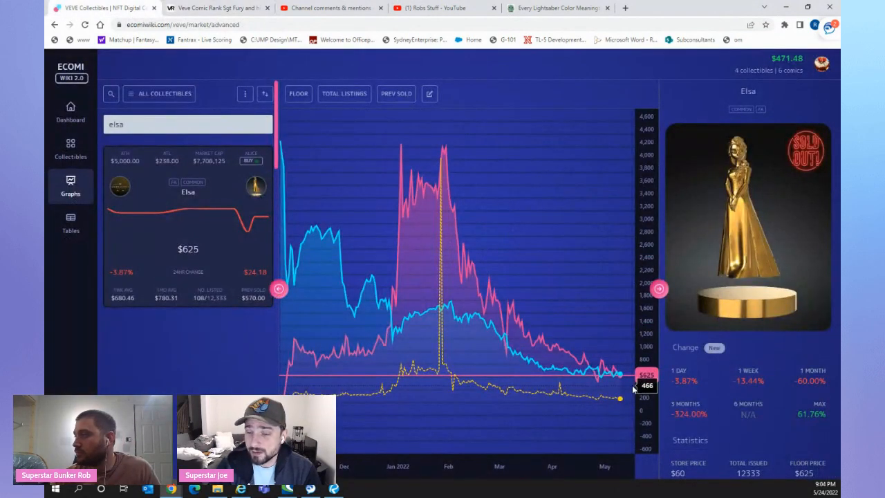
pyautogui.moveTo(230, 251)
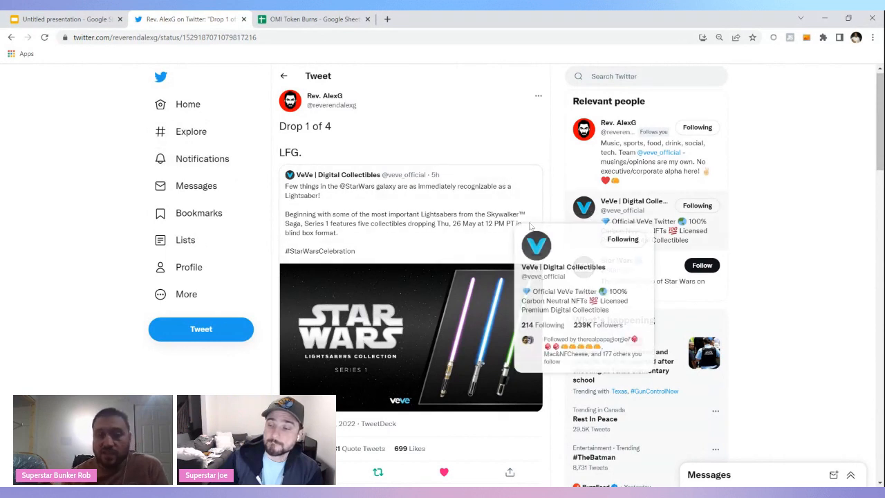
pyautogui.moveTo(774, 169)
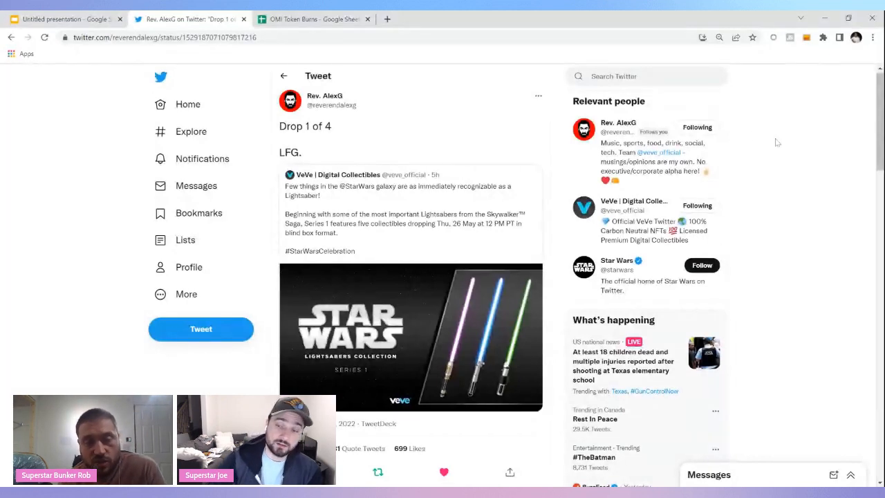
# Switch tabs to reach the 'Drop 1 of 4' tweet quoting VeVe's lightsaber collection post.
pyautogui.click(311, 20)
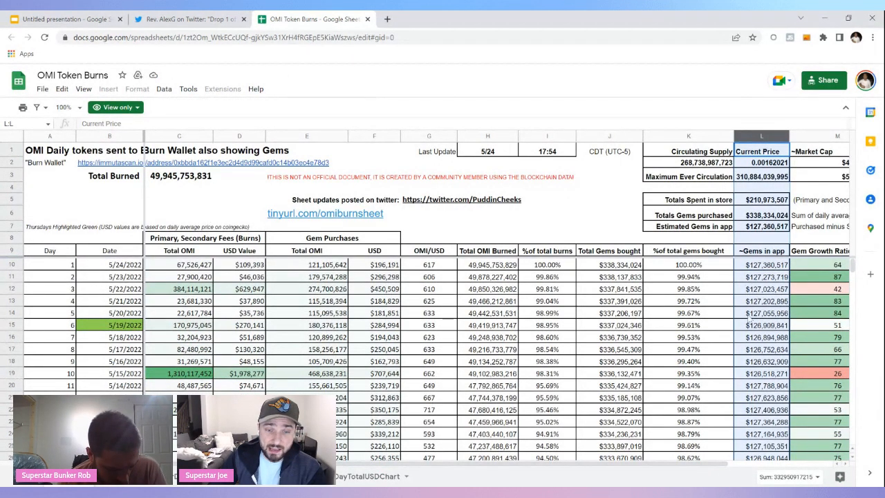
pyautogui.click(760, 348)
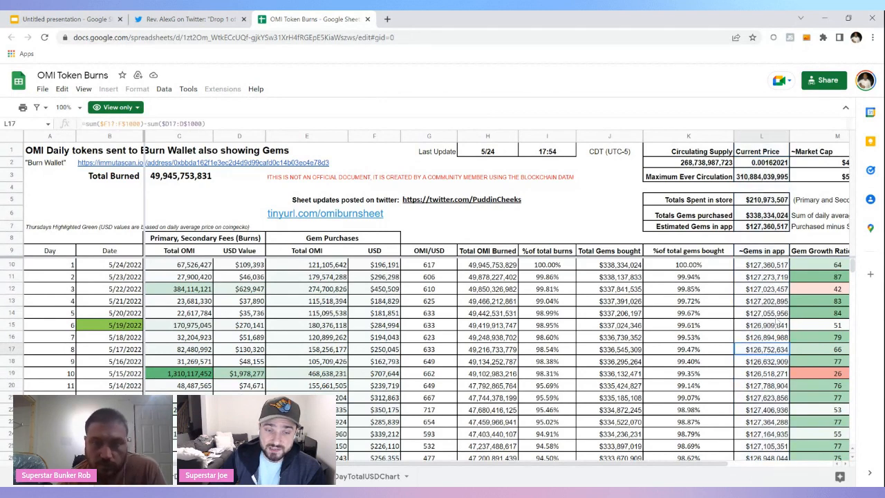
pyautogui.click(760, 289)
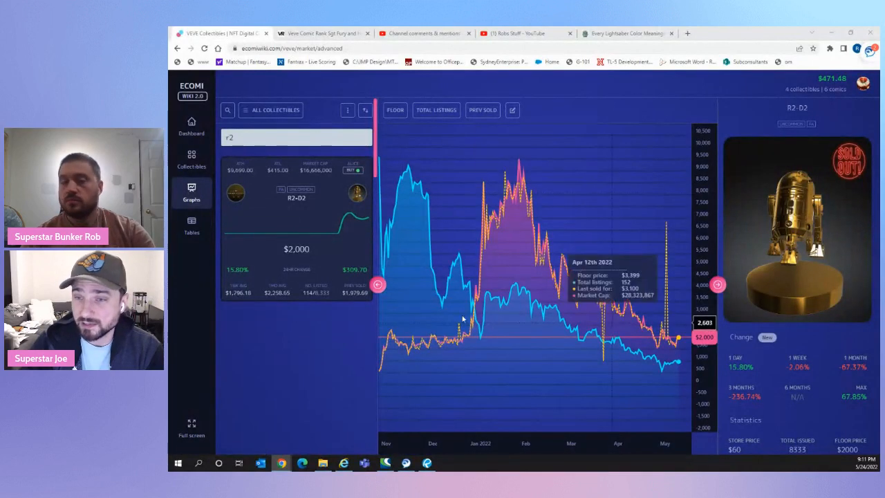
pyautogui.moveTo(431, 318)
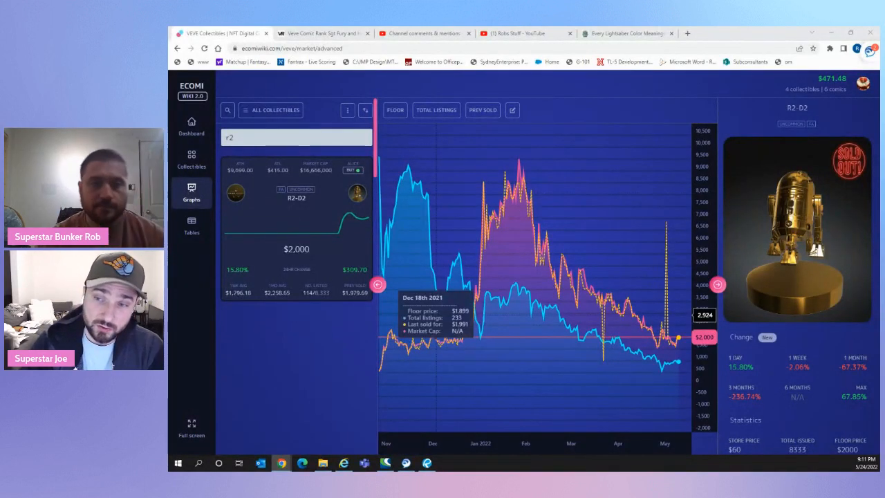